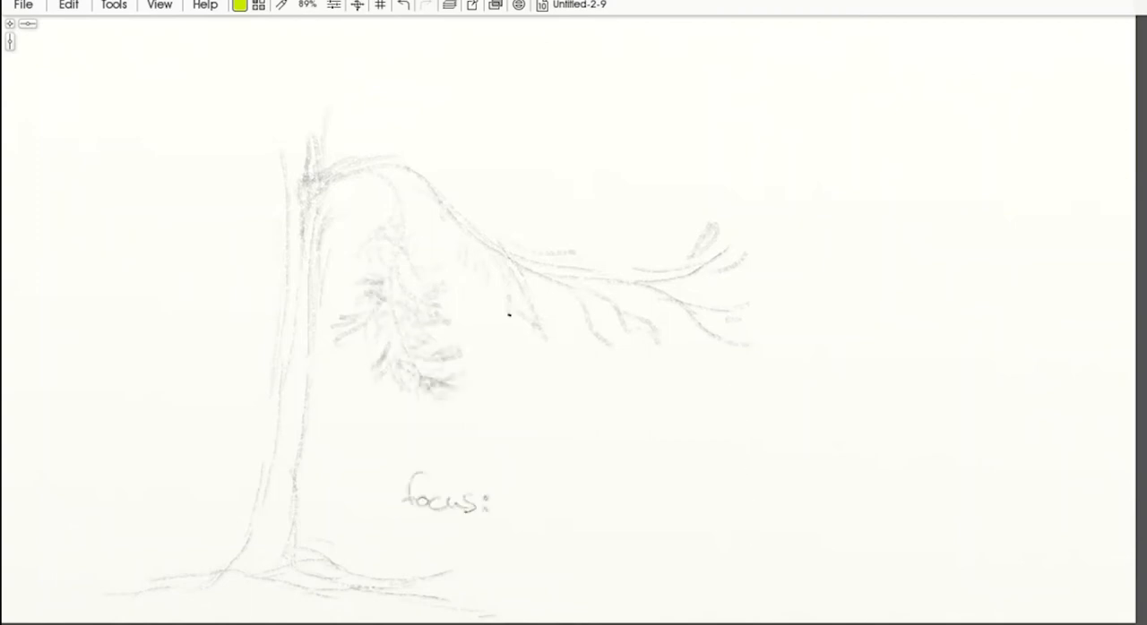
Finish the pine note with 'texture + motion' and sketch sweeping oak gesture lines
type("texture + motion")
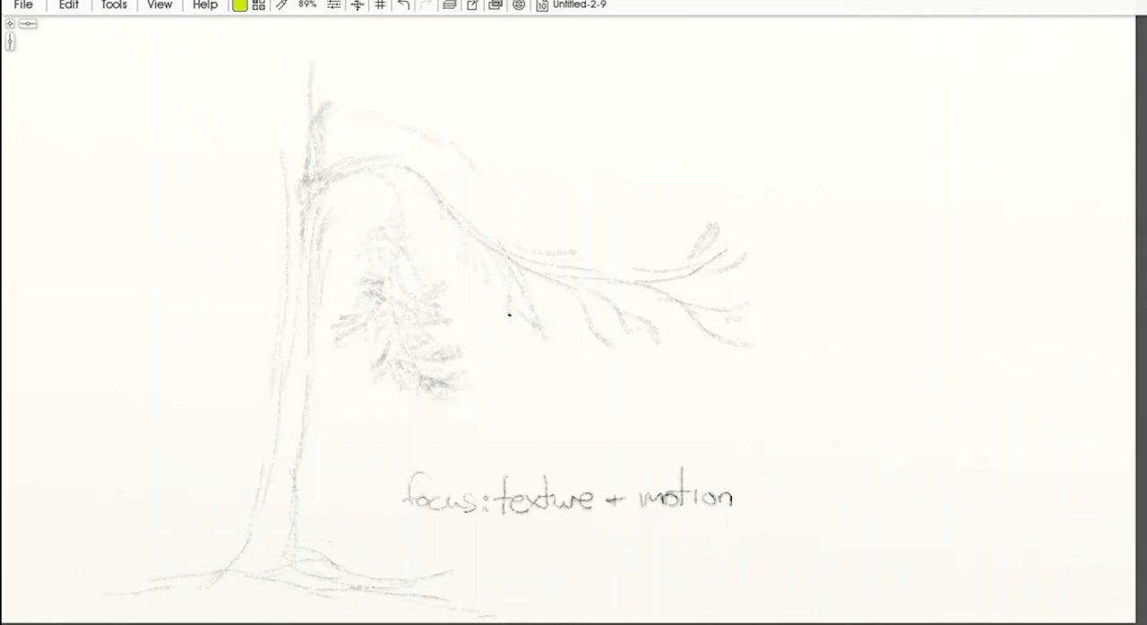
left_click_drag(612, 105, 867, 403)
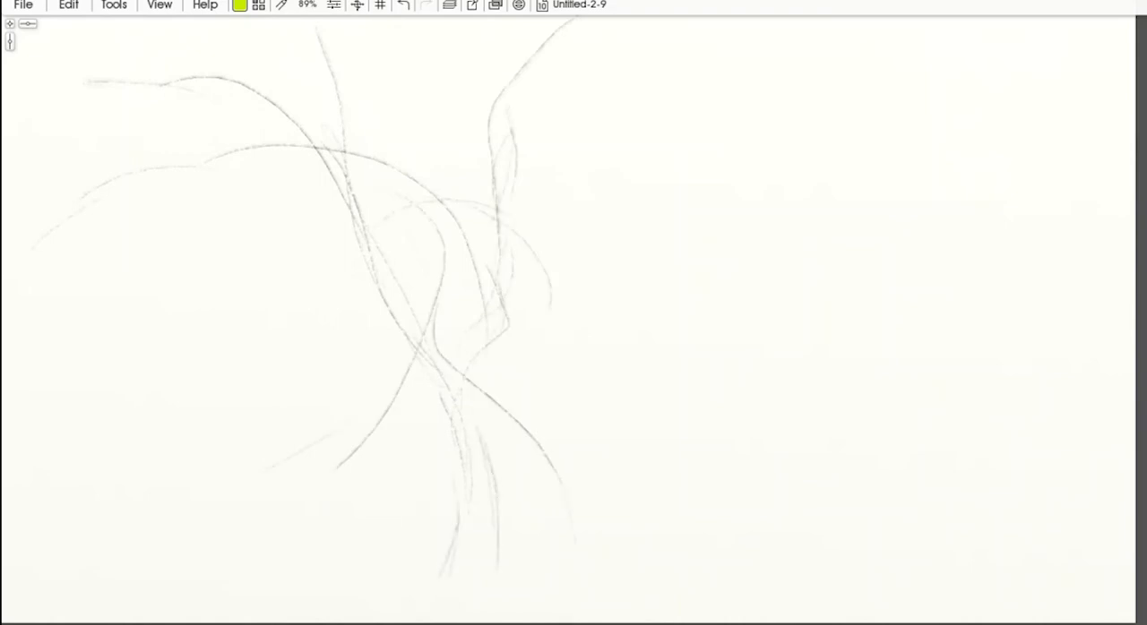
Add drooping oak branches, shade the trunk, and begin writing 'dense leaves? -> value'
left_click_drag(502, 206, 780, 412)
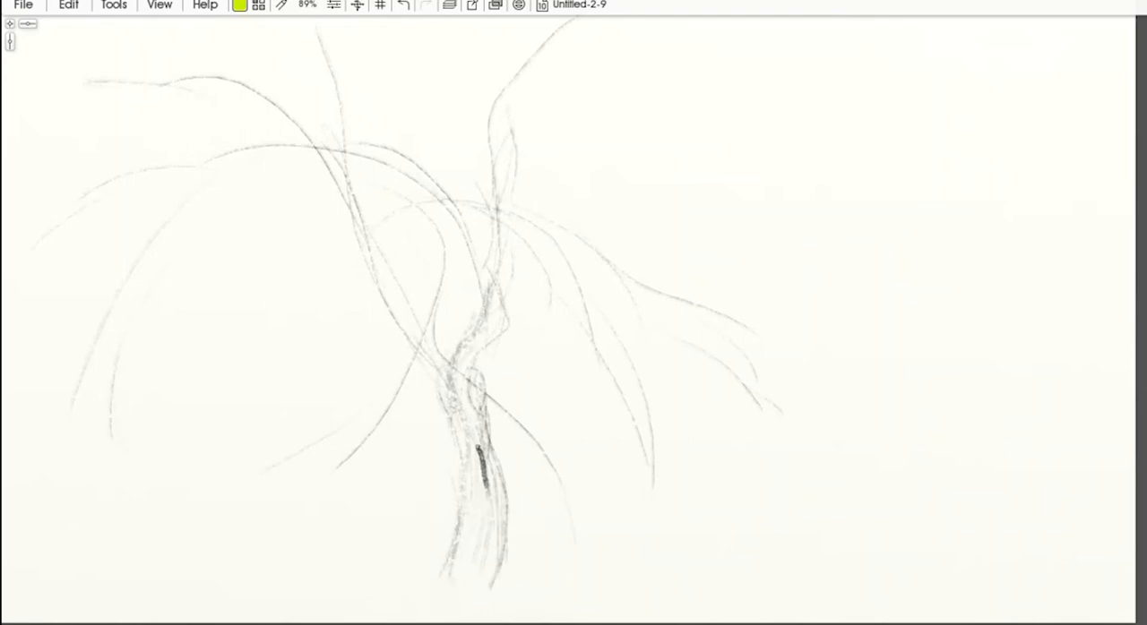
left_click_drag(769, 426, 787, 491)
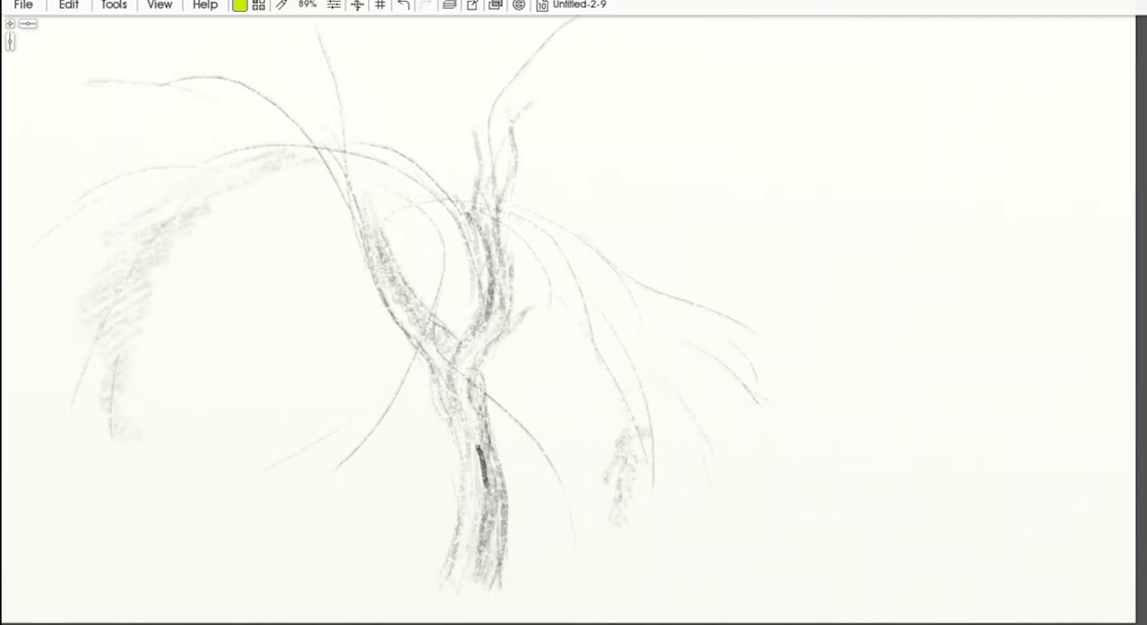
type("dense leaves? -> value 1st, then texture")
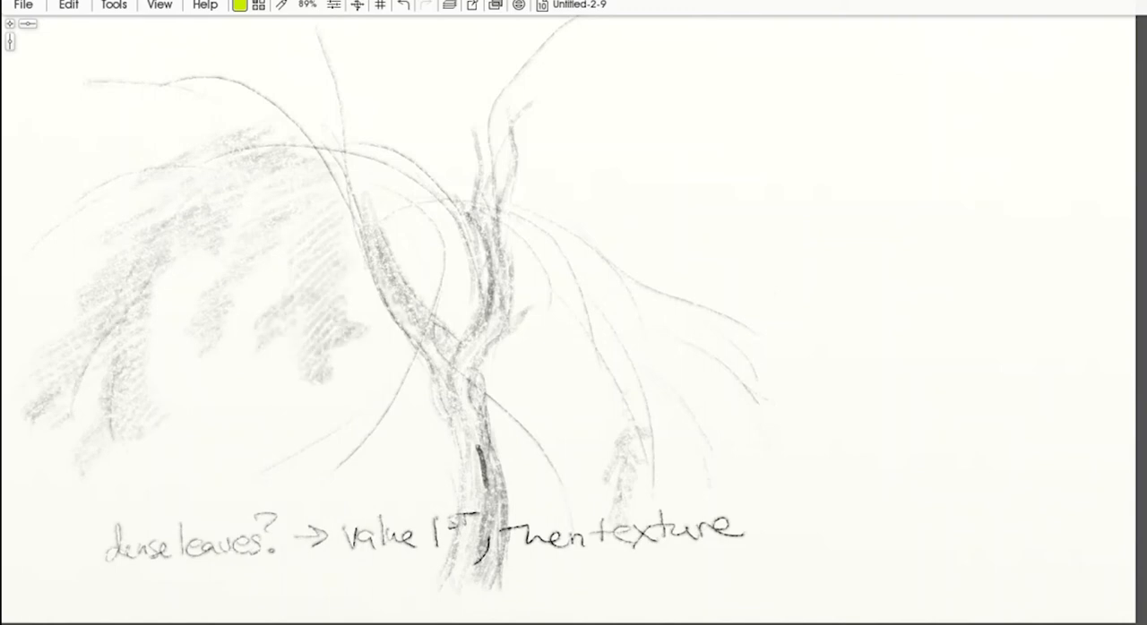
Shade left leaf clusters and handwrite 'vary texture according to' beneath the oak
left_click_drag(439, 466, 434, 488)
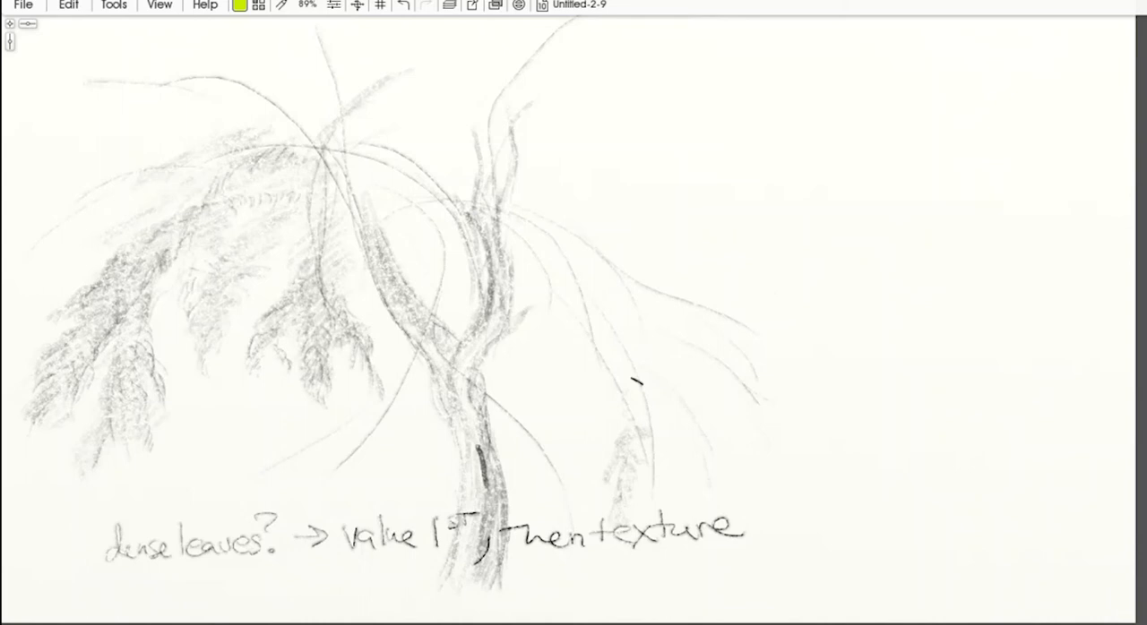
type("vary texture according to")
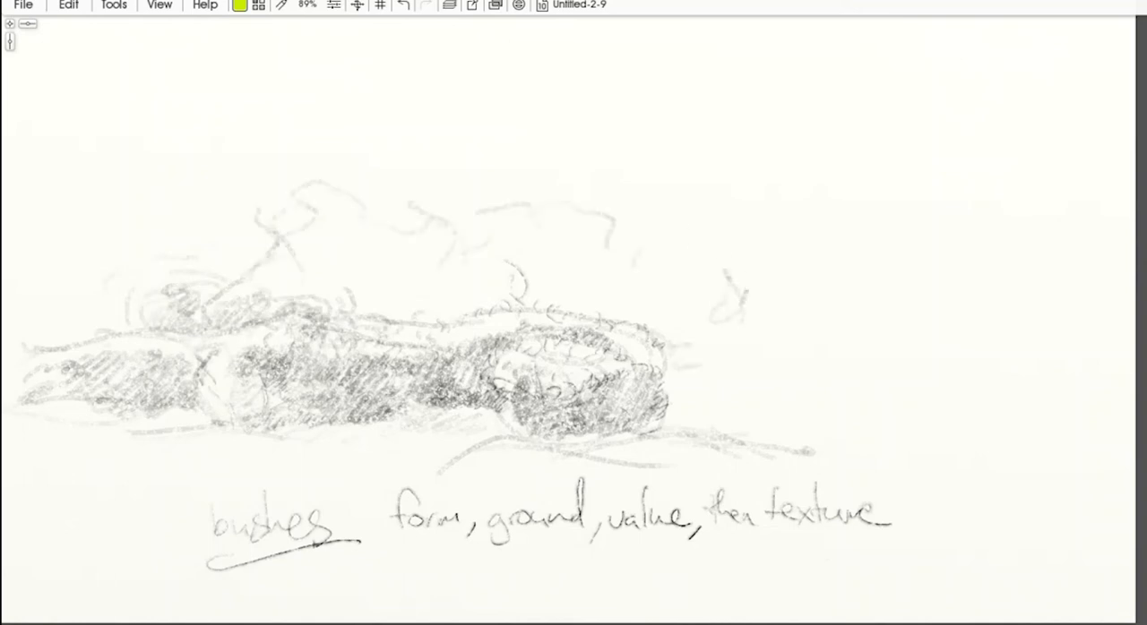
Draw a looping plant outline right of the bushes and hatch the upper bush clumps
left_click_drag(717, 107, 744, 313)
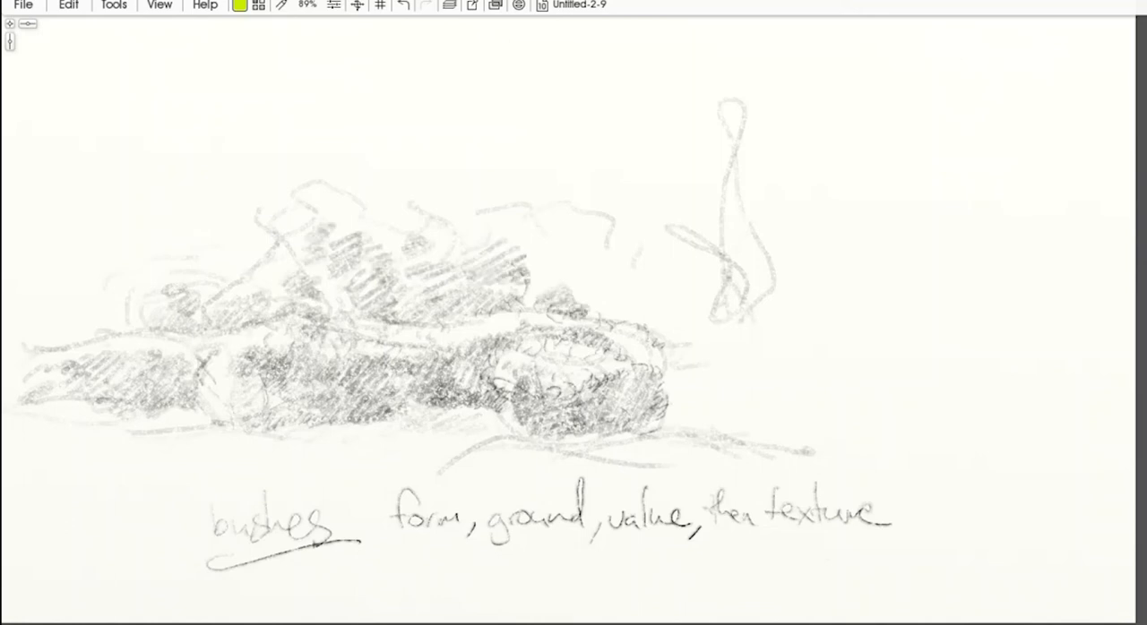
left_click_drag(538, 251, 681, 305)
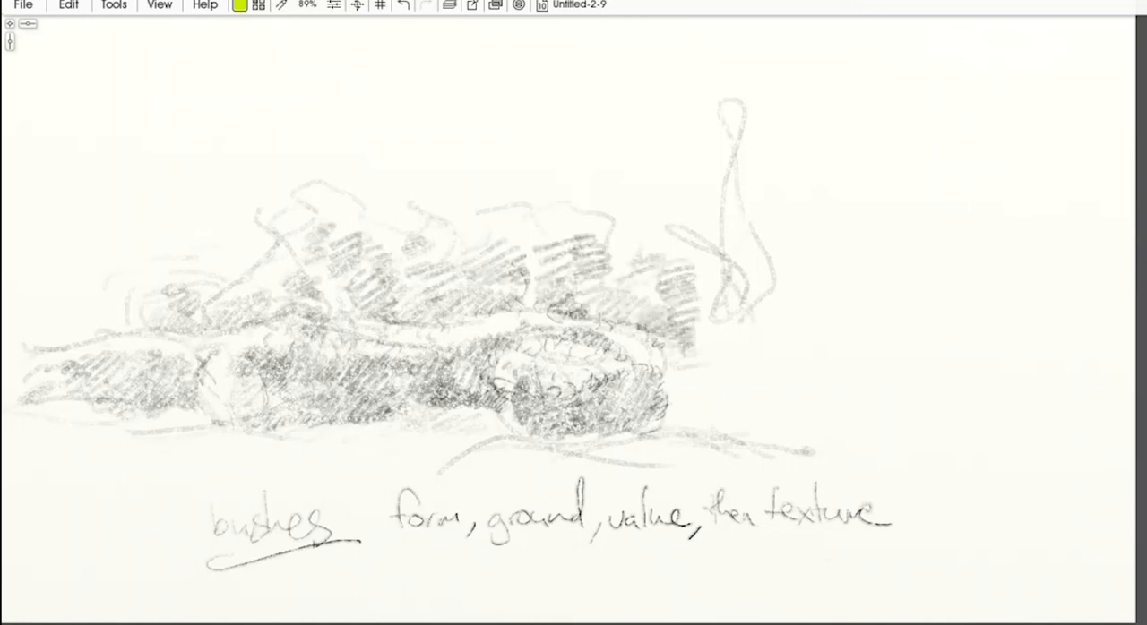